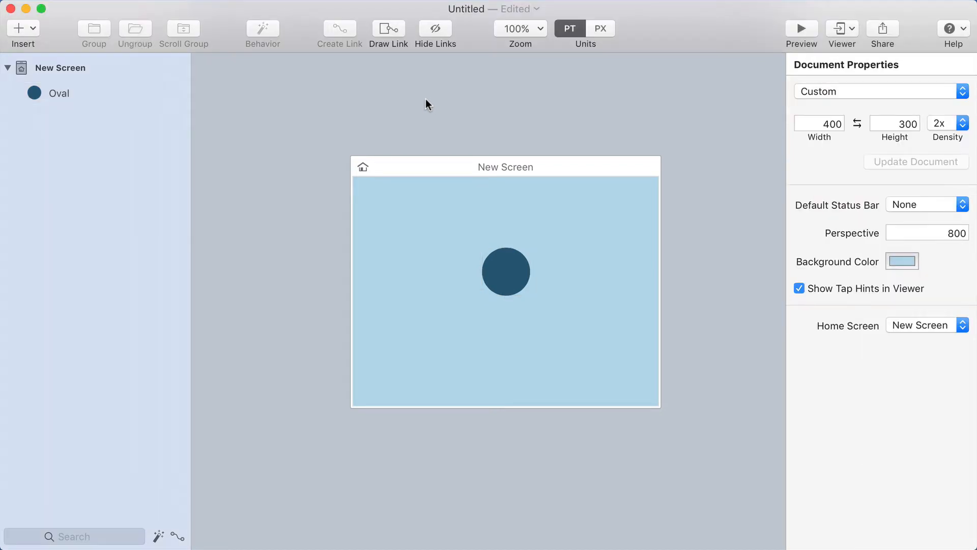
{"action": "mouse_move", "coordinate": [418, 250]}
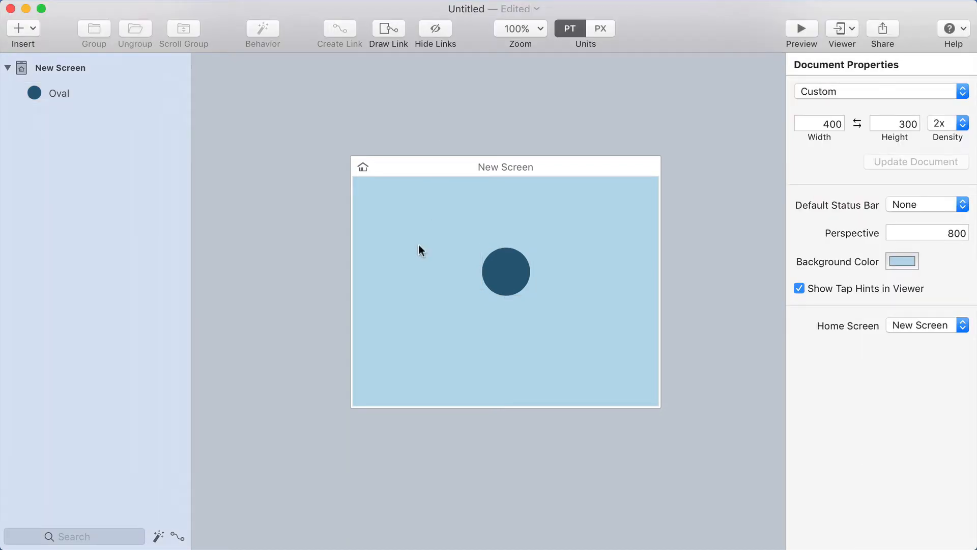
Step: Select the New Screen background to show its screen properties and Timer Link options
{"action": "left_click", "coordinate": [505, 271]}
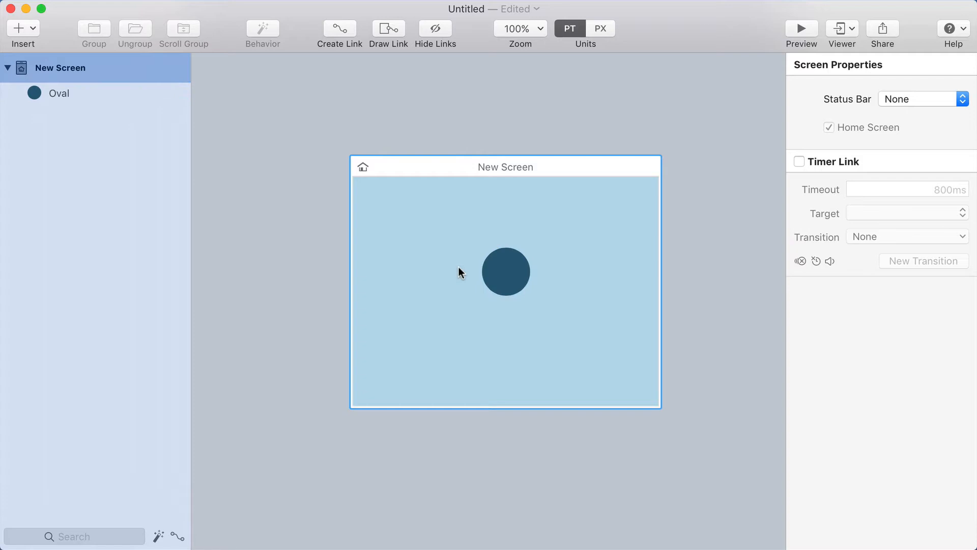
Step: Give the oval a Mouse Over behavior to a New State and select its circle to lighten
{"action": "left_click", "coordinate": [505, 271]}
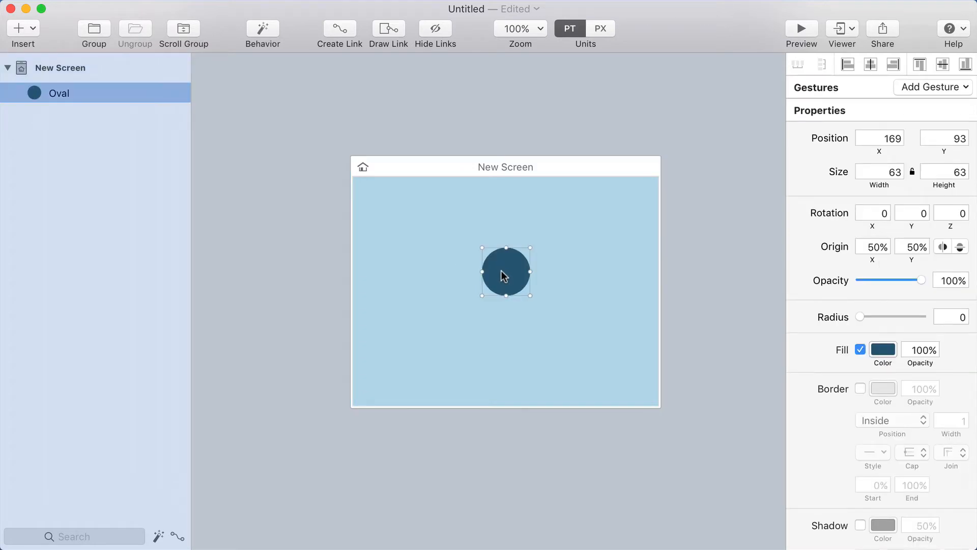
{"action": "mouse_move", "coordinate": [461, 287]}
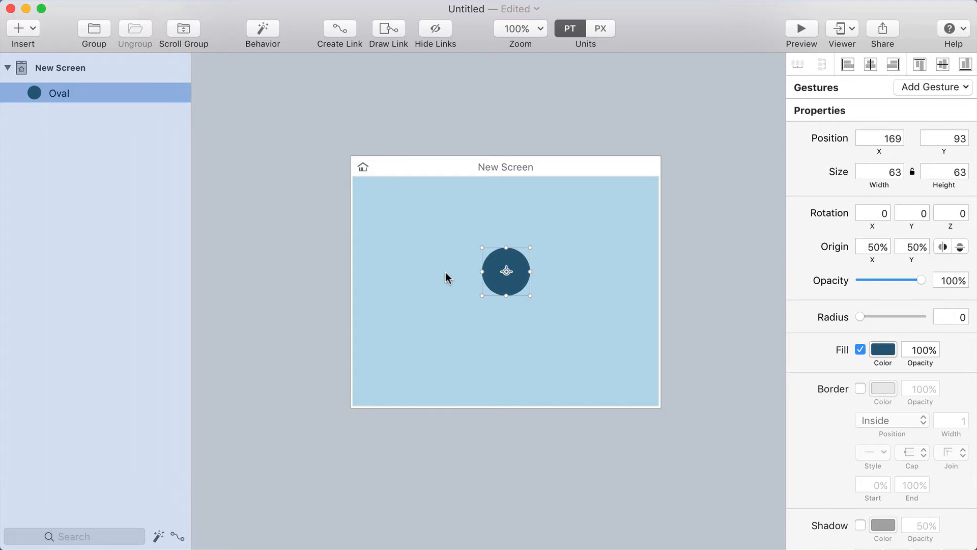
{"action": "left_click", "coordinate": [262, 28]}
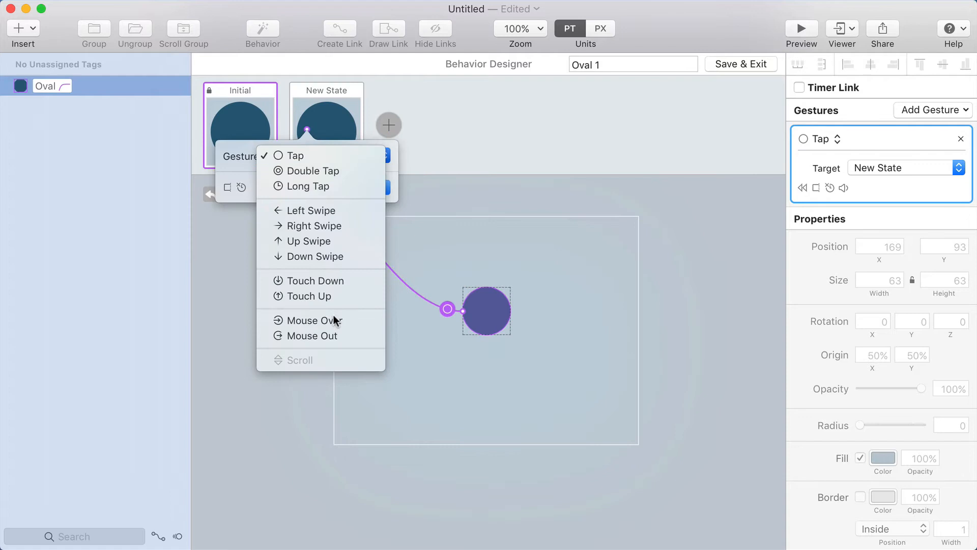
{"action": "left_click", "coordinate": [312, 320]}
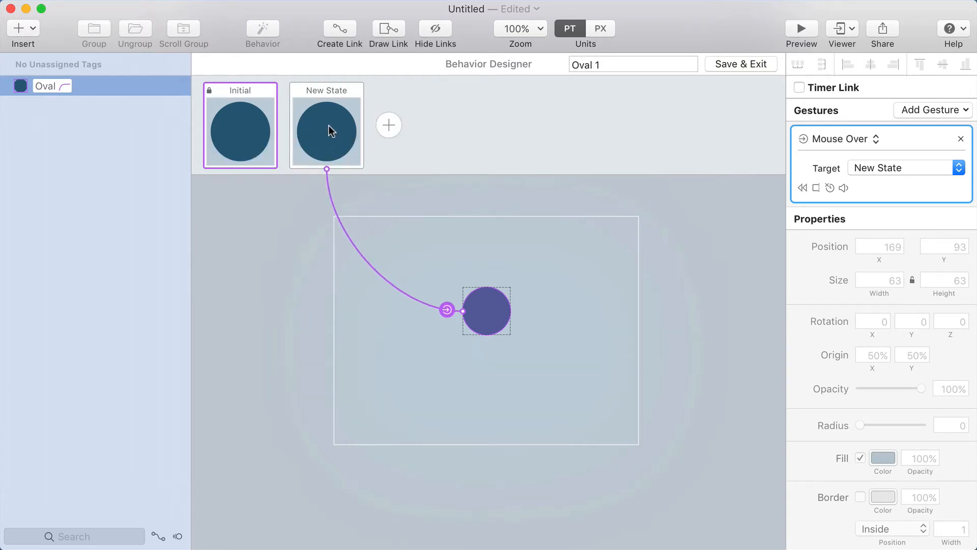
{"action": "mouse_move", "coordinate": [827, 319]}
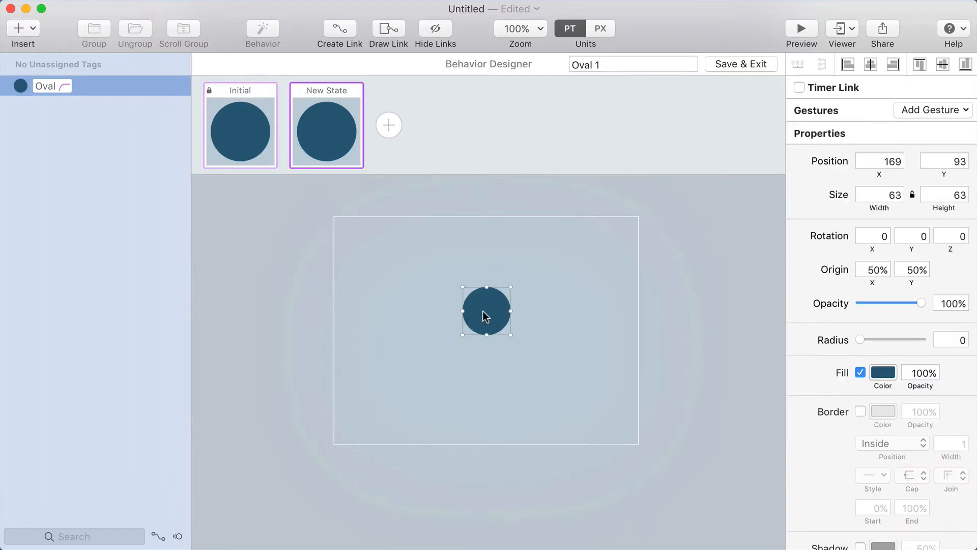
{"action": "left_click", "coordinate": [882, 372]}
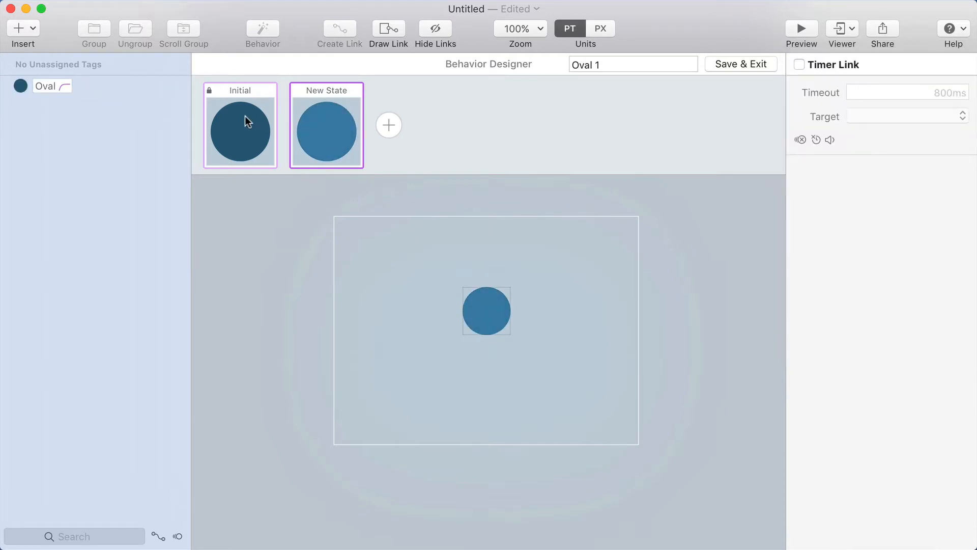
{"action": "mouse_move", "coordinate": [367, 123]}
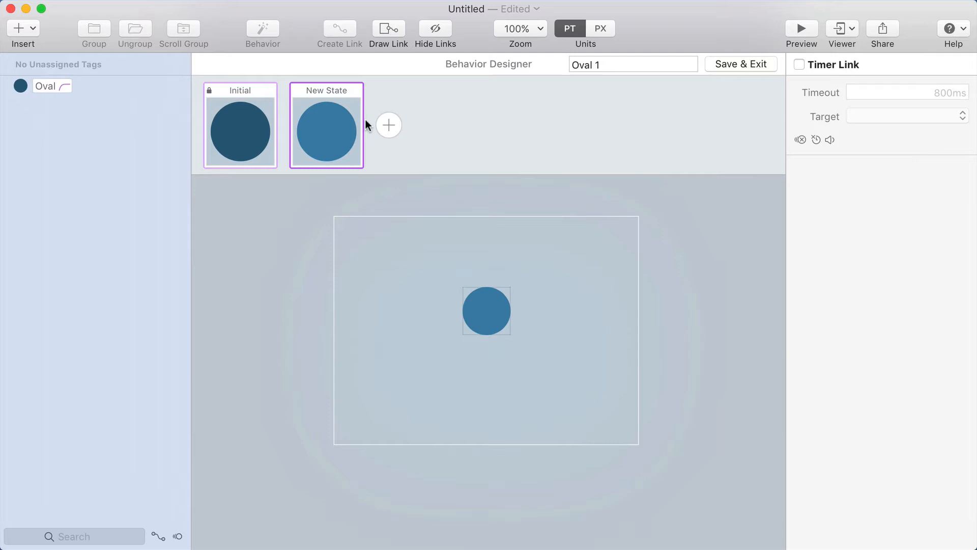
{"action": "mouse_move", "coordinate": [326, 94]}
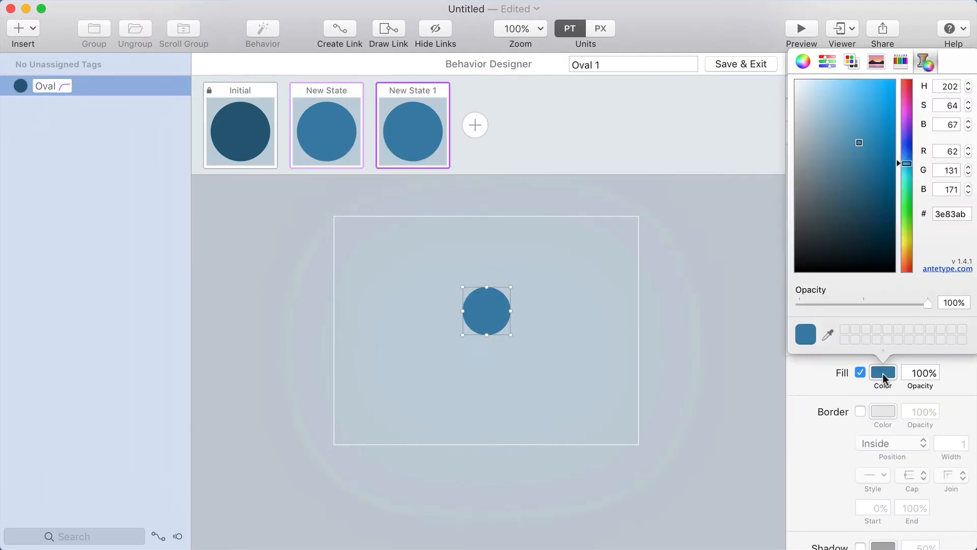
Step: Fill the circle magenta in New State 1 and drag an anchor point into a blob
{"action": "left_click", "coordinate": [859, 108]}
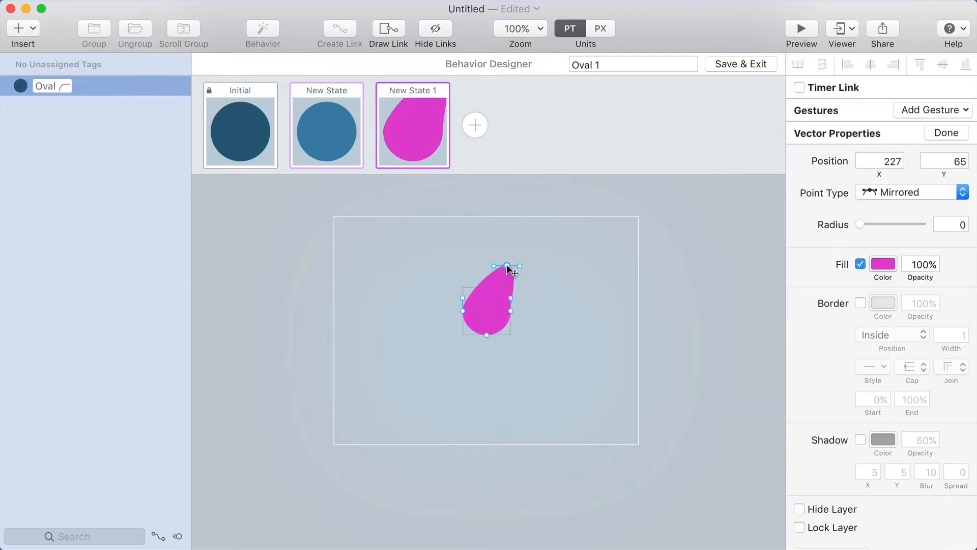
{"action": "left_click_drag", "start_coordinate": [507, 264], "coordinate": [492, 361]}
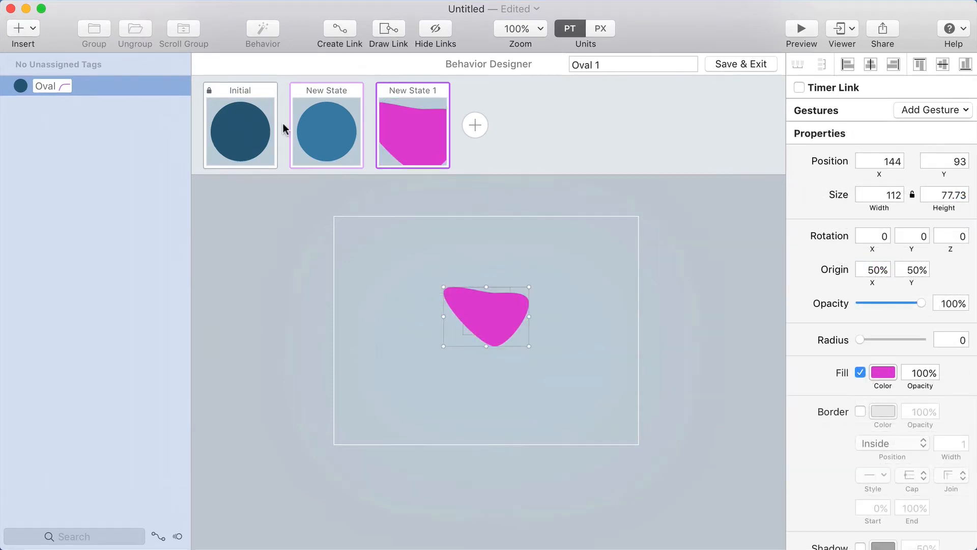
Step: Set the New State's return link to Initial on Mouse Out, then preview the prototype
{"action": "left_click", "coordinate": [327, 132]}
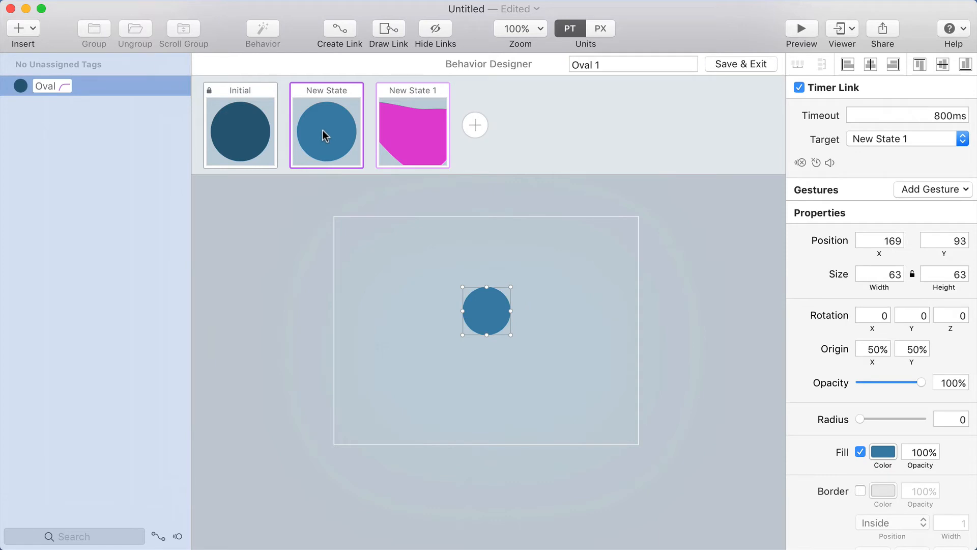
{"action": "mouse_move", "coordinate": [410, 131]}
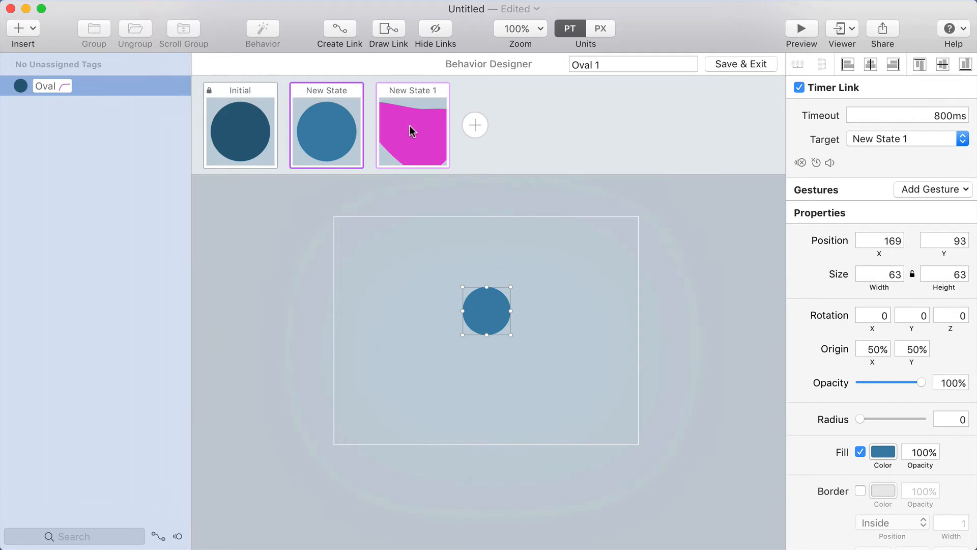
{"action": "mouse_move", "coordinate": [332, 133]}
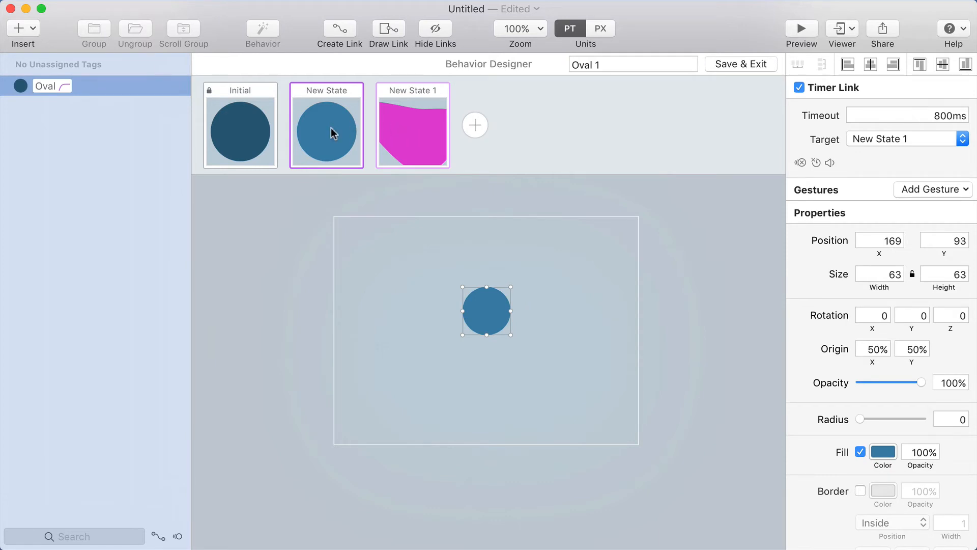
{"action": "mouse_move", "coordinate": [324, 138]}
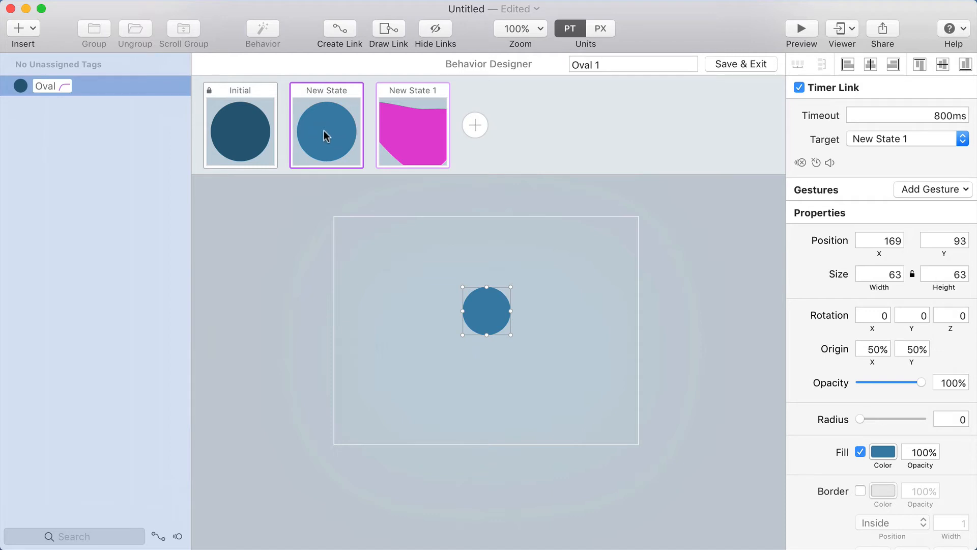
{"action": "mouse_move", "coordinate": [258, 124]}
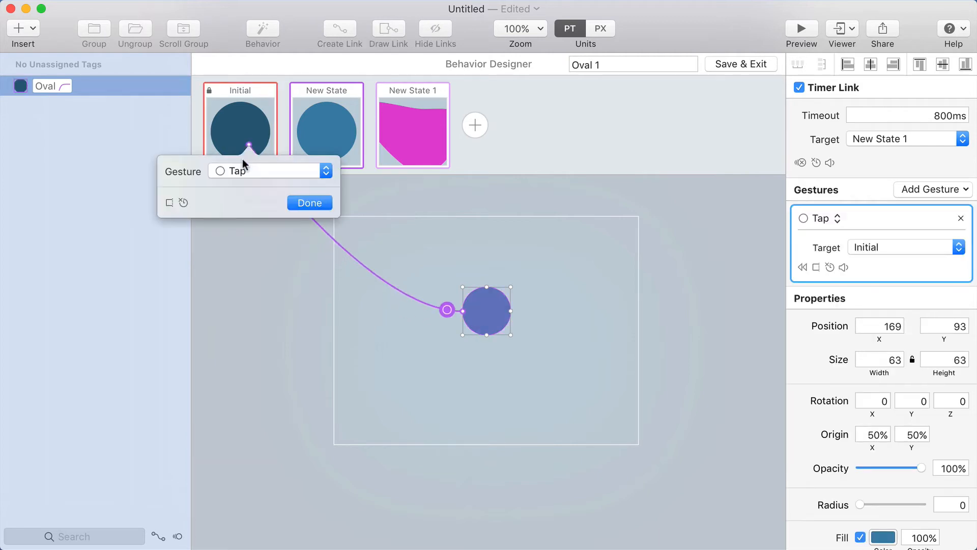
{"action": "left_click", "coordinate": [269, 171]}
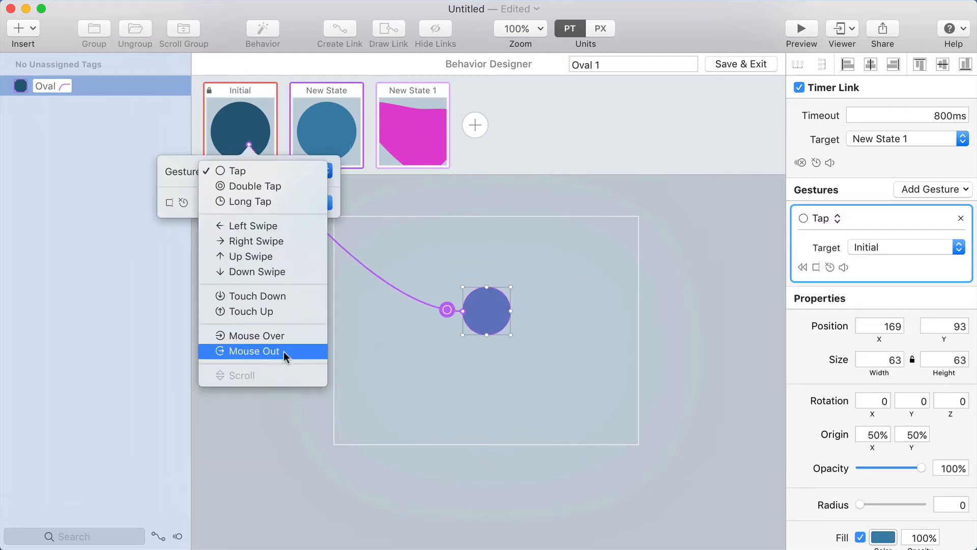
{"action": "left_click", "coordinate": [254, 351]}
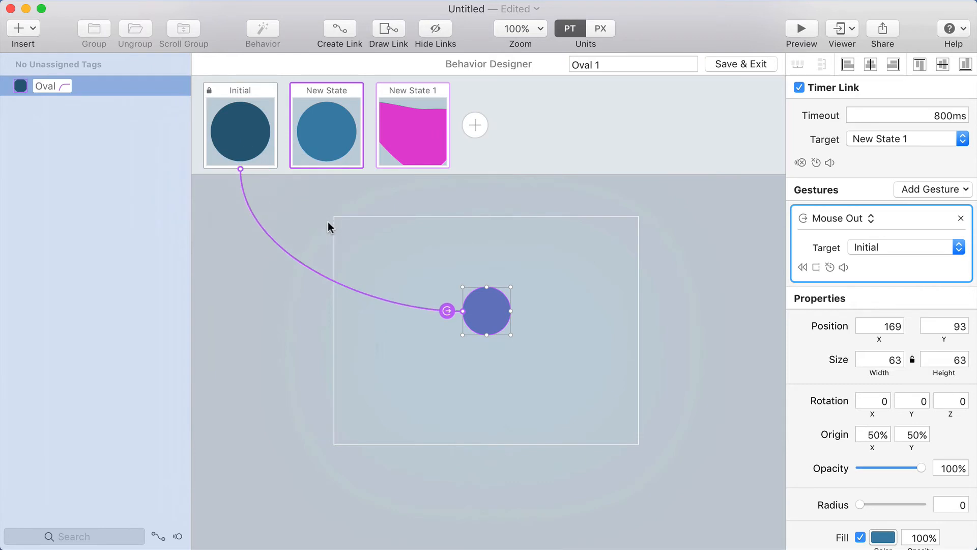
{"action": "left_click", "coordinate": [801, 28]}
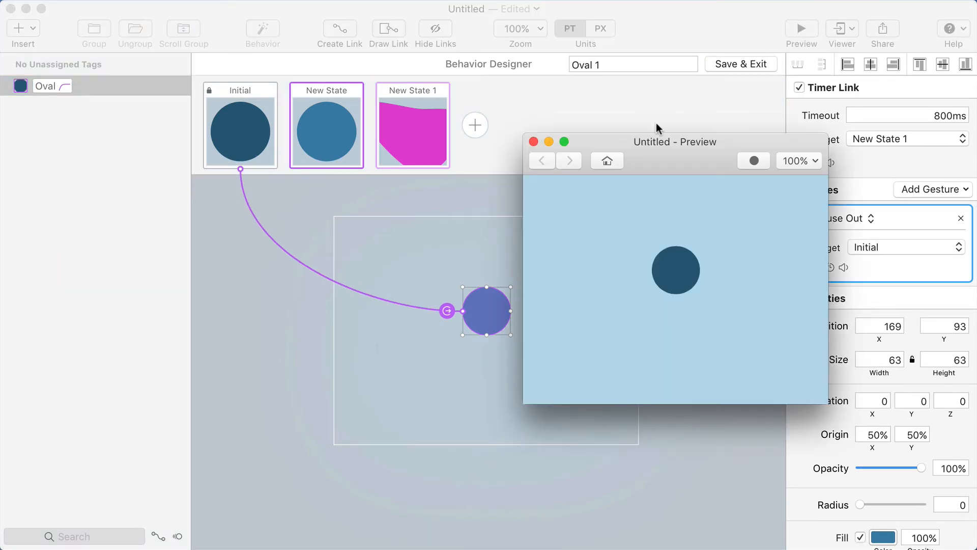
Step: Draw a Tap link from the magenta blob in New State 1 to Initial
{"action": "left_click_drag", "start_coordinate": [655, 128], "coordinate": [667, 104]}
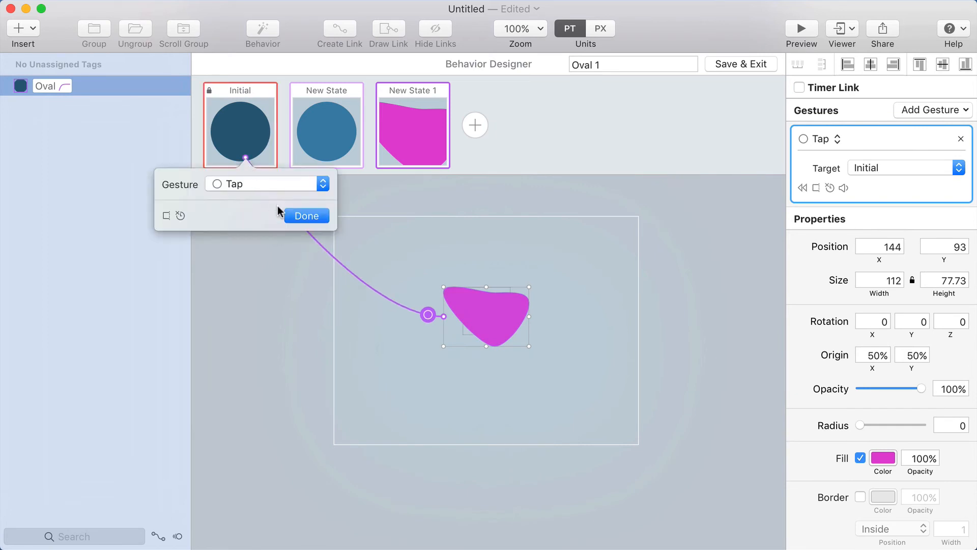
Step: Confirm Tap as the blob's return gesture and preview the prototype
{"action": "left_click", "coordinate": [306, 216]}
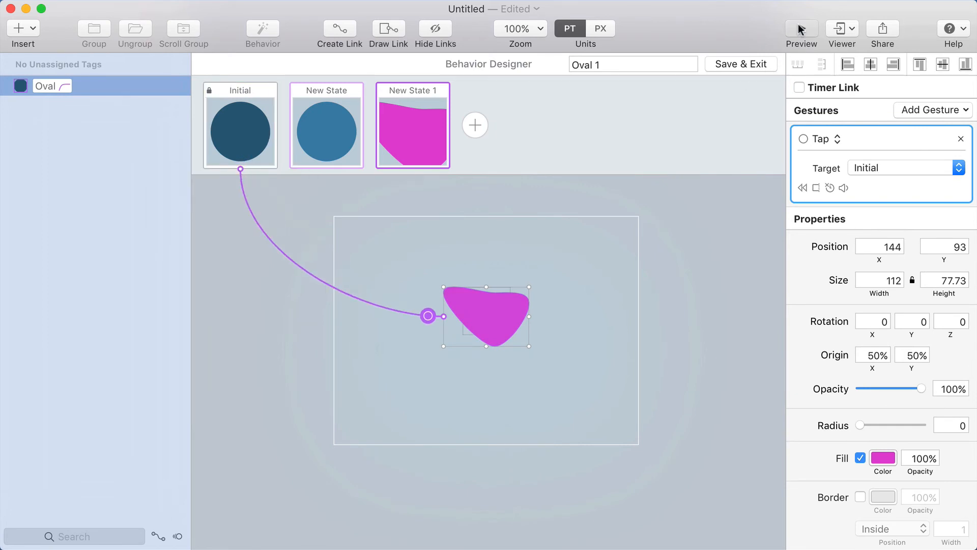
{"action": "left_click", "coordinate": [801, 26]}
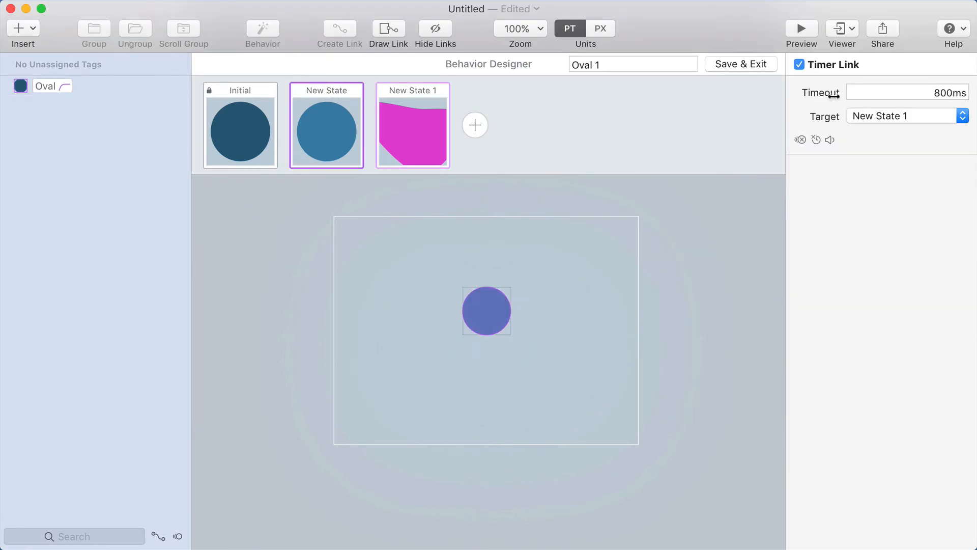
Step: Enter a new Timeout for the timer link and commit the 690ms delay
{"action": "left_click", "coordinate": [908, 92]}
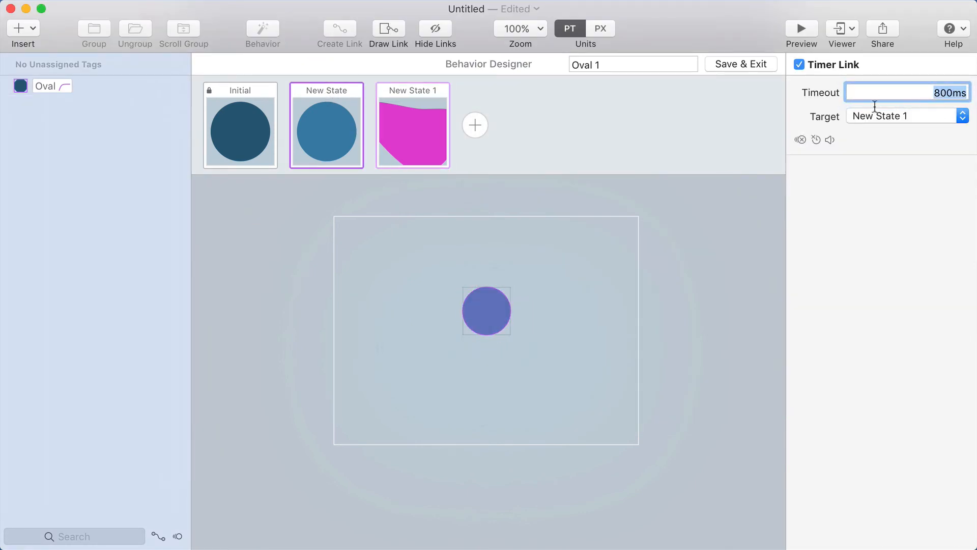
{"action": "type", "text": "1010ms"}
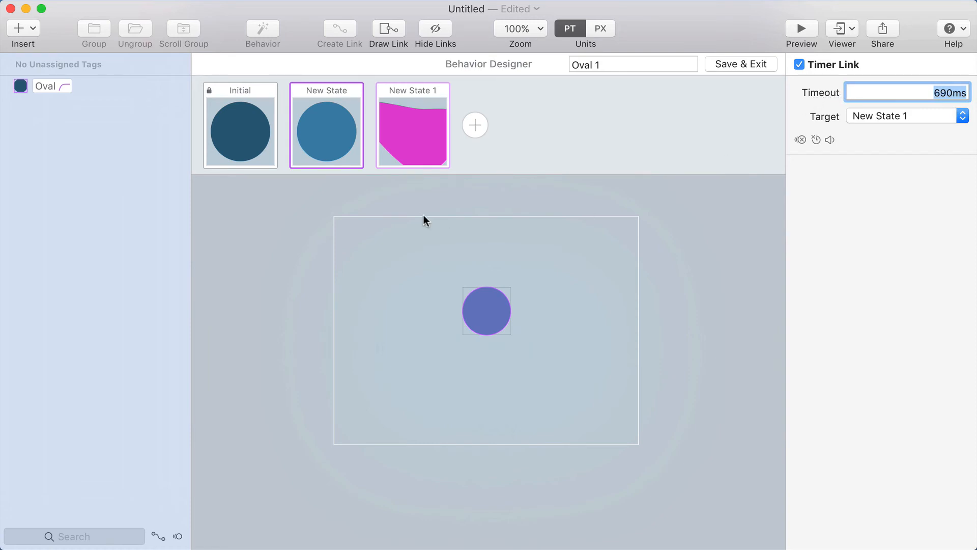
{"action": "left_click", "coordinate": [240, 125]}
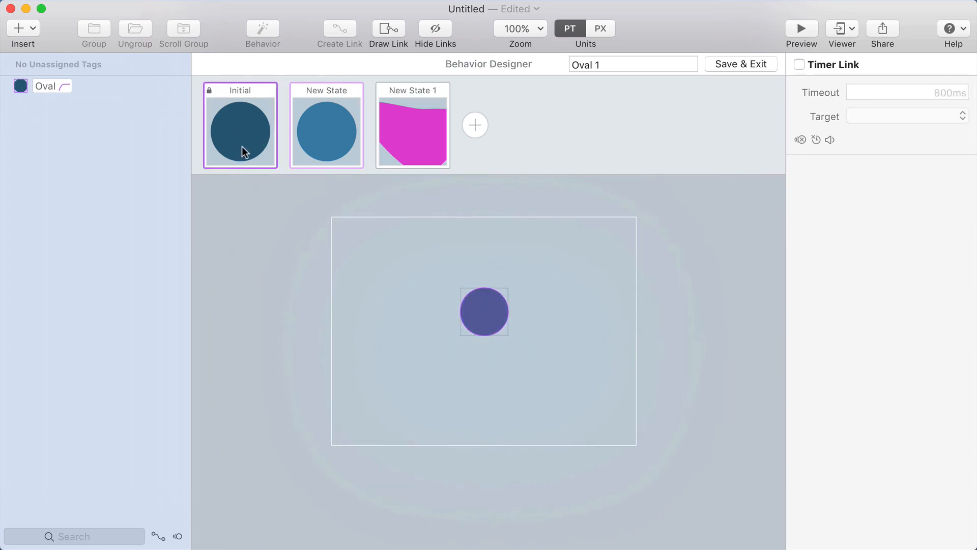
Step: Inspect the oval's Mouse Over link in Initial, then the New State's 690ms timer link
{"action": "left_click", "coordinate": [484, 311]}
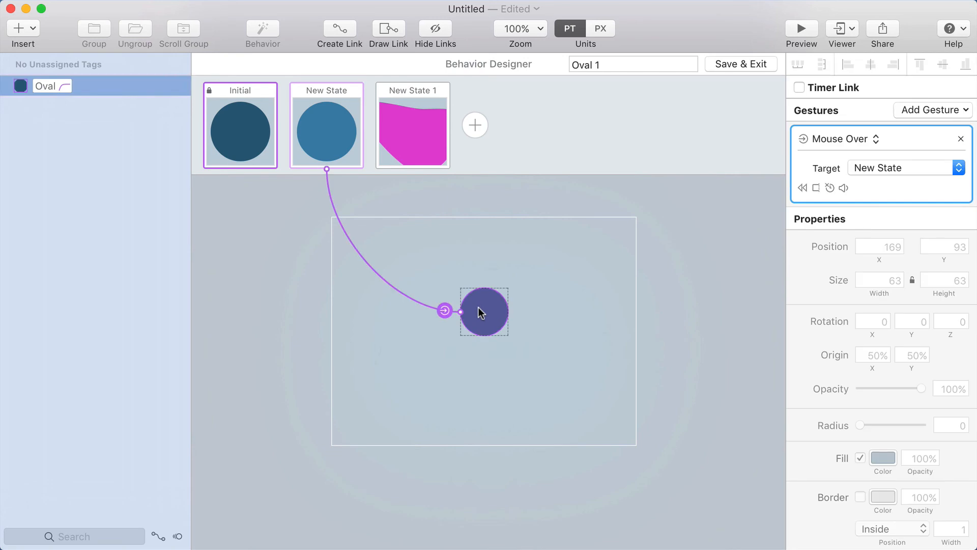
{"action": "mouse_move", "coordinate": [484, 317]}
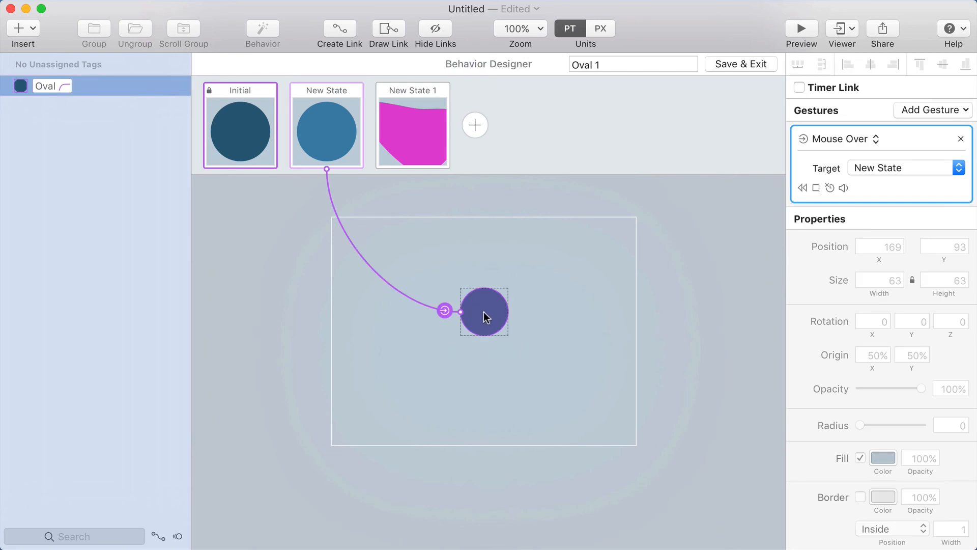
{"action": "left_click", "coordinate": [799, 87]}
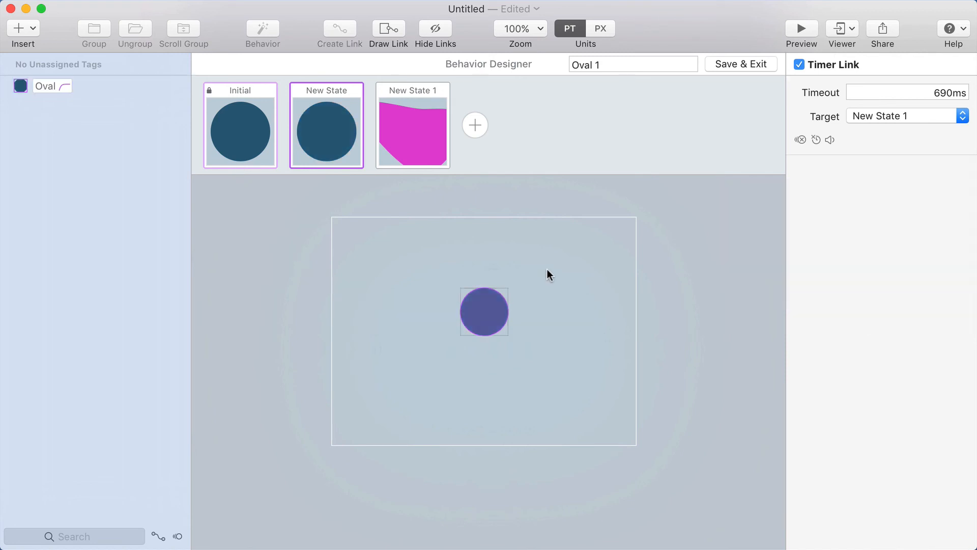
{"action": "mouse_move", "coordinate": [537, 305]}
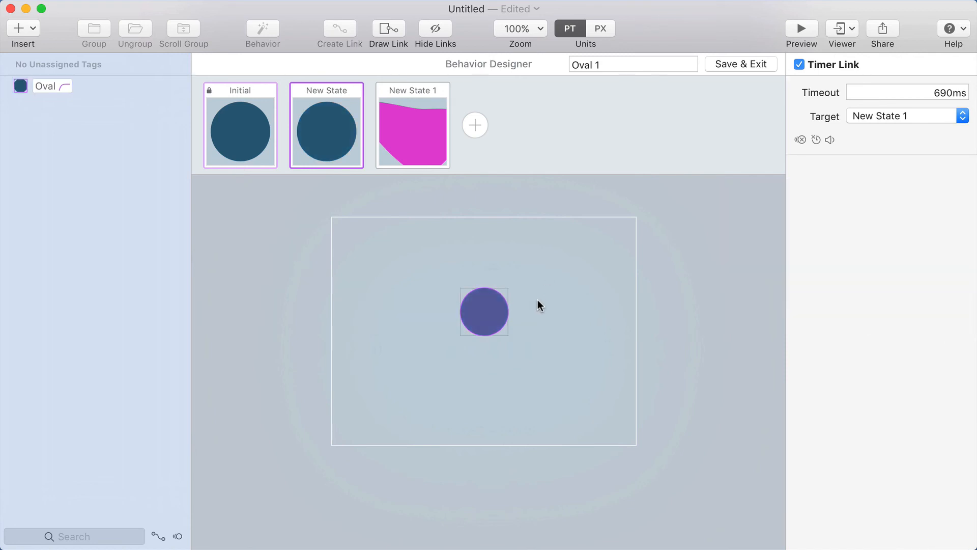
{"action": "left_click", "coordinate": [801, 27]}
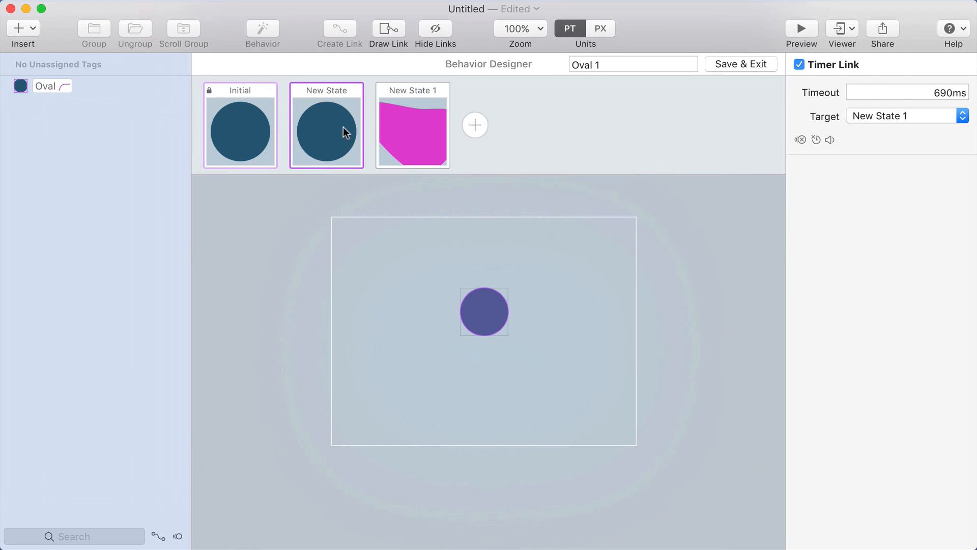
{"action": "mouse_move", "coordinate": [411, 104]}
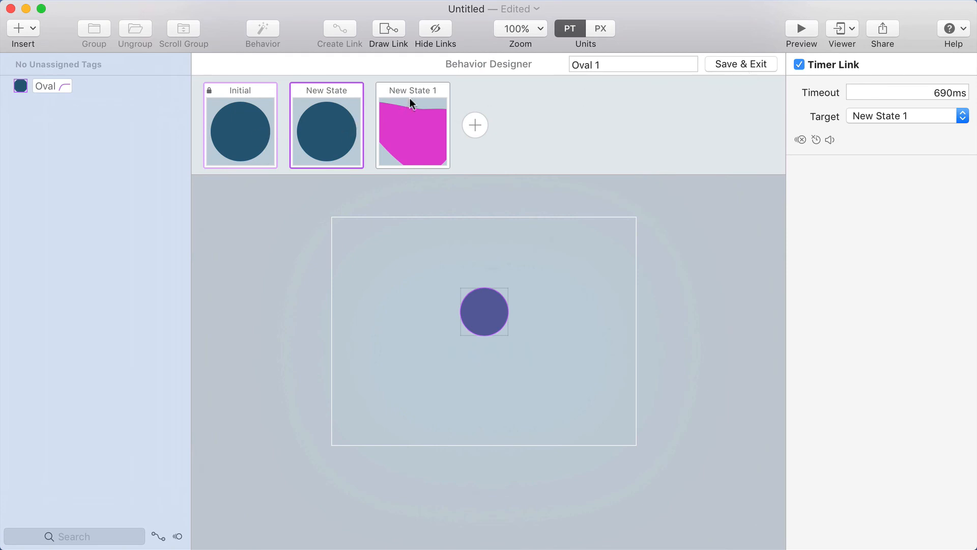